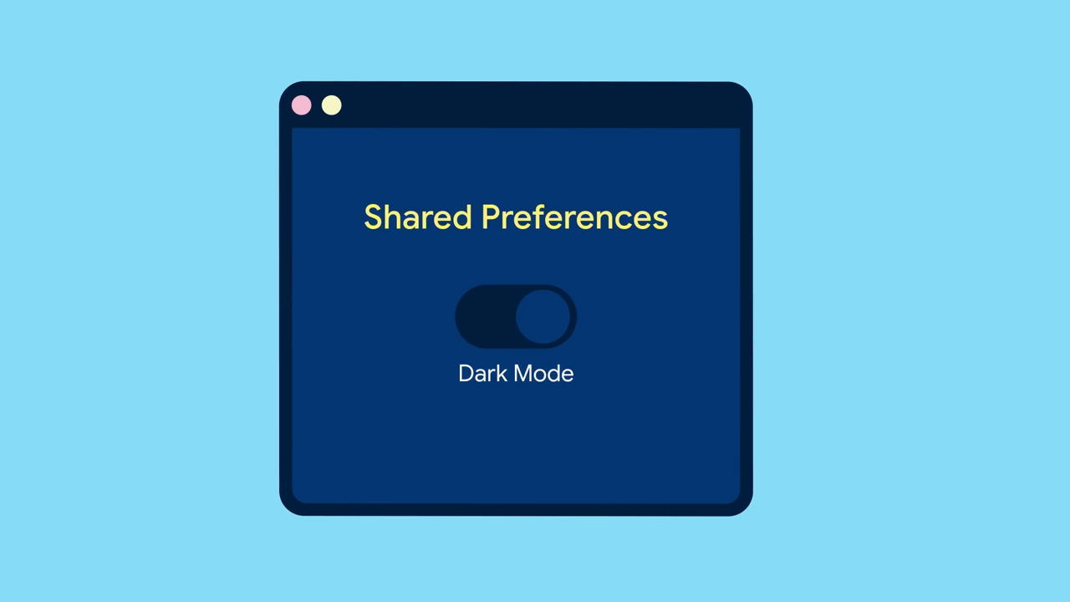
- Toggle the Shared Preferences theme light, dark, then light again, ending in Light Mode
{"action": "left_click", "coordinate": [515, 318]}
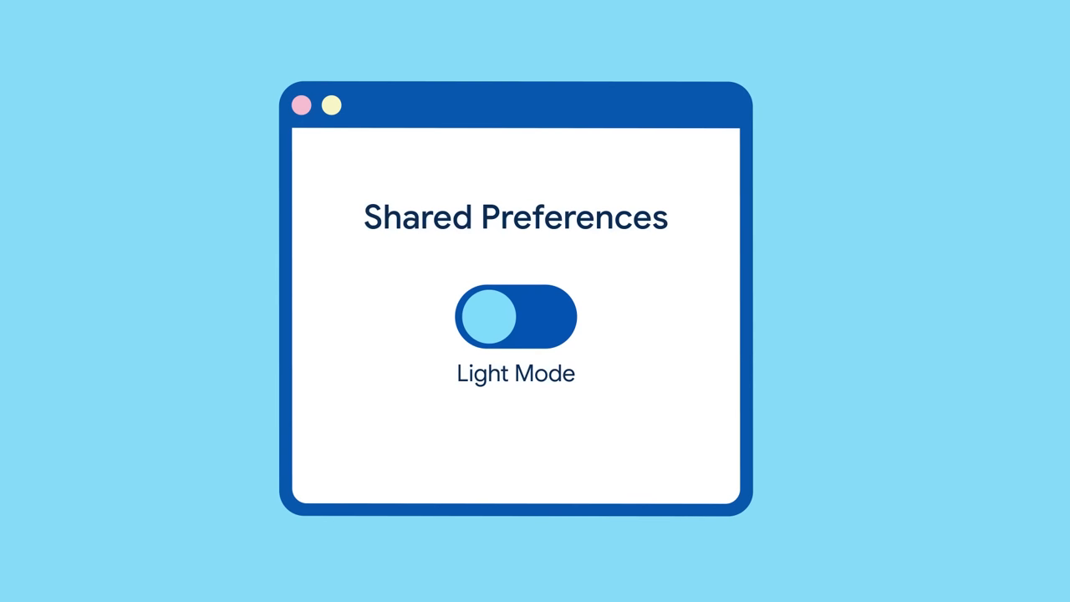
{"action": "left_click", "coordinate": [515, 318]}
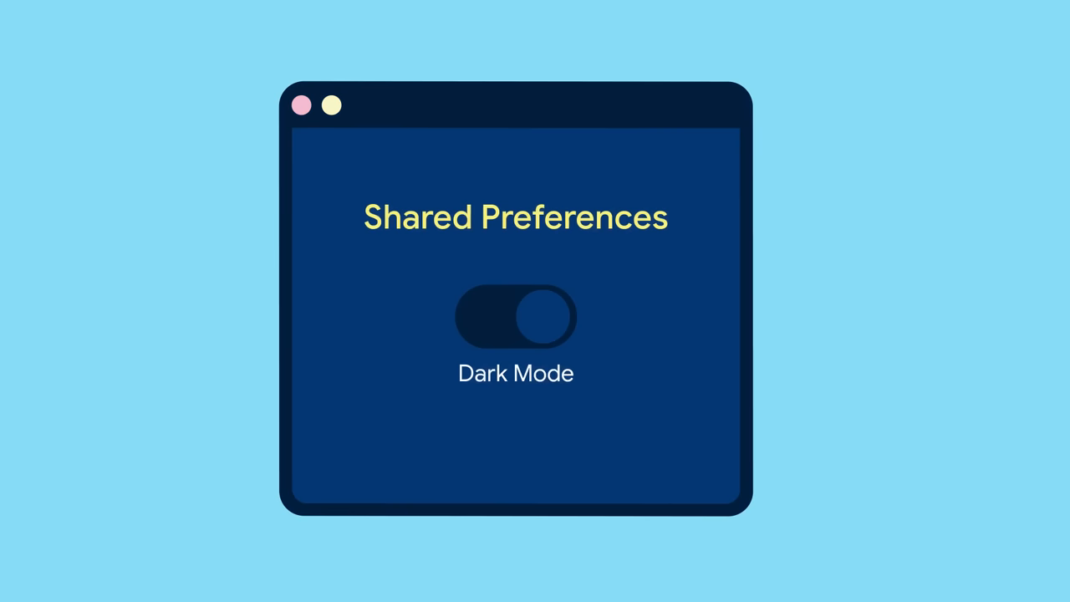
{"action": "left_click", "coordinate": [515, 318]}
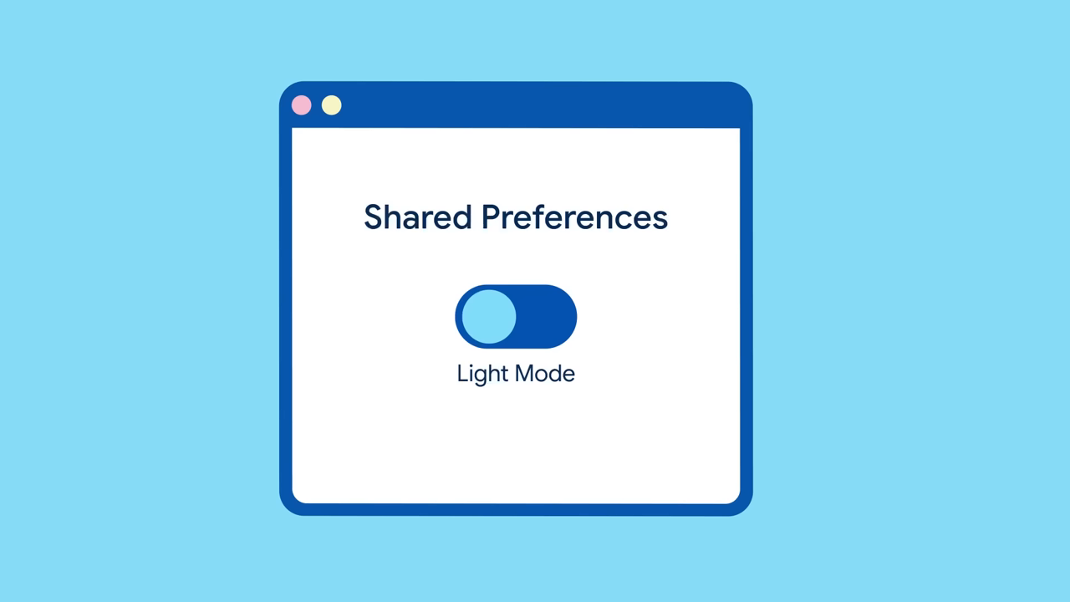